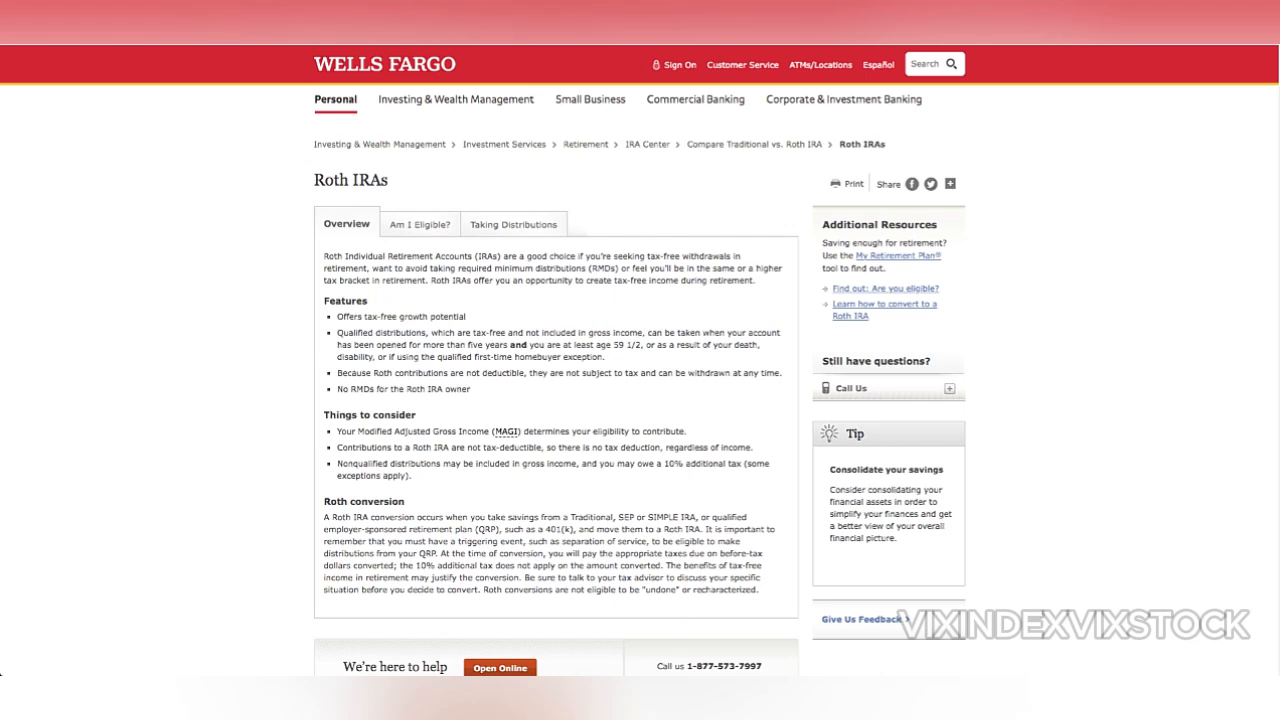
left_click(660, 625)
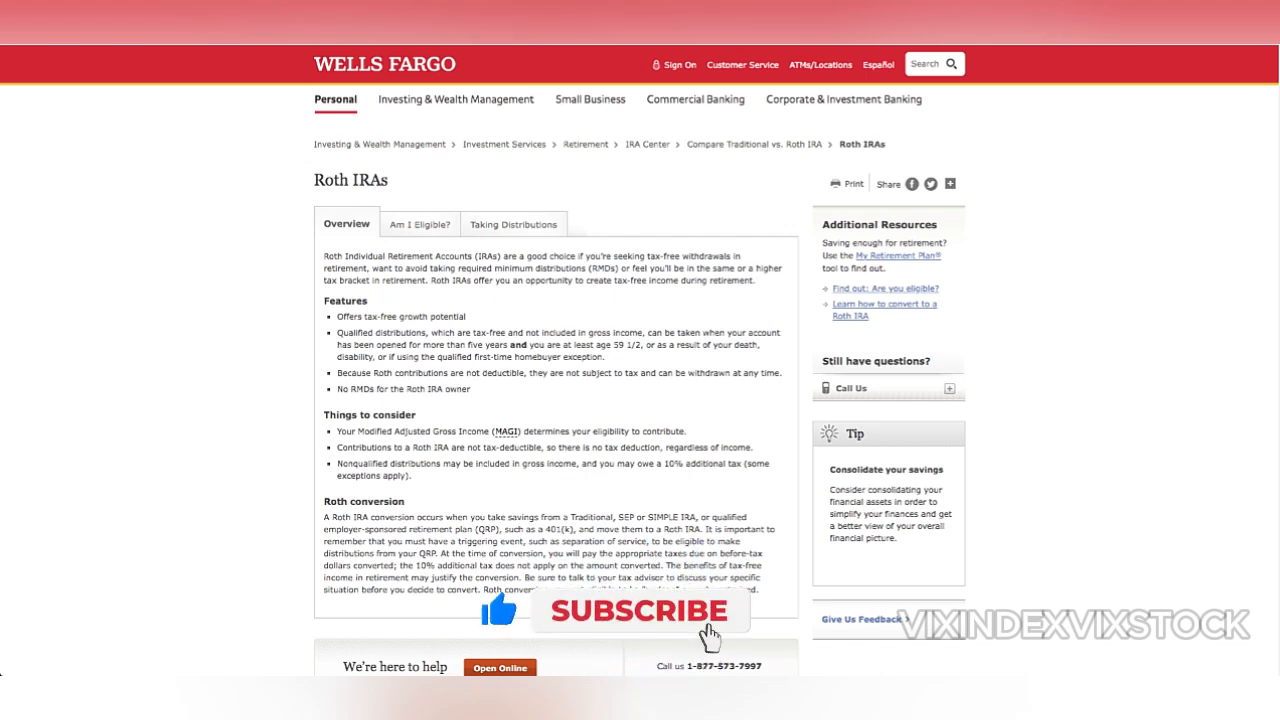
left_click(640, 611)
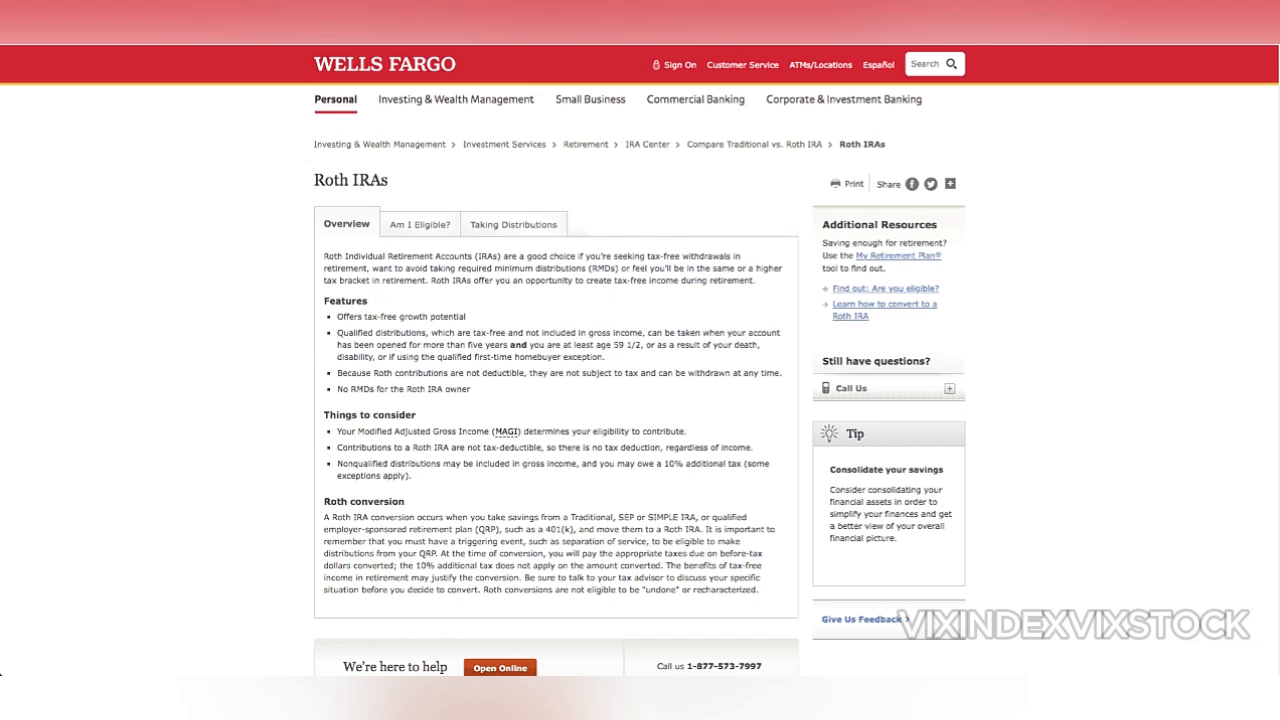
left_click(645, 608)
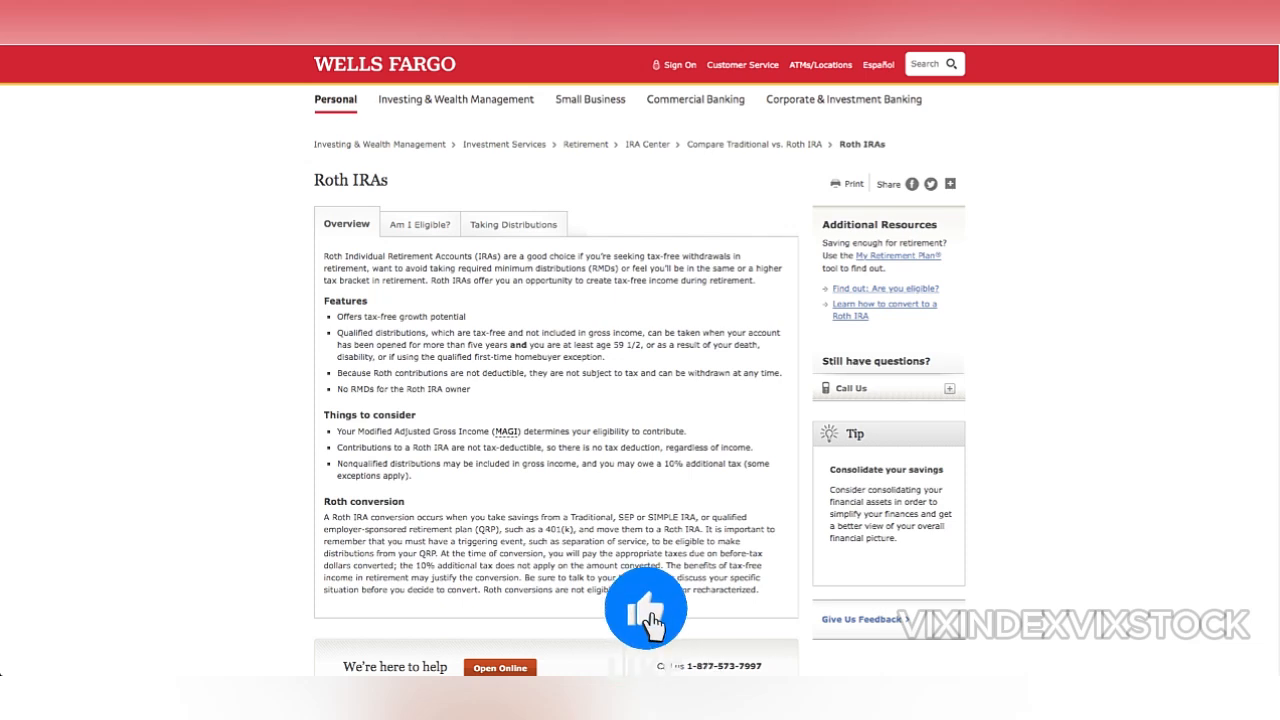